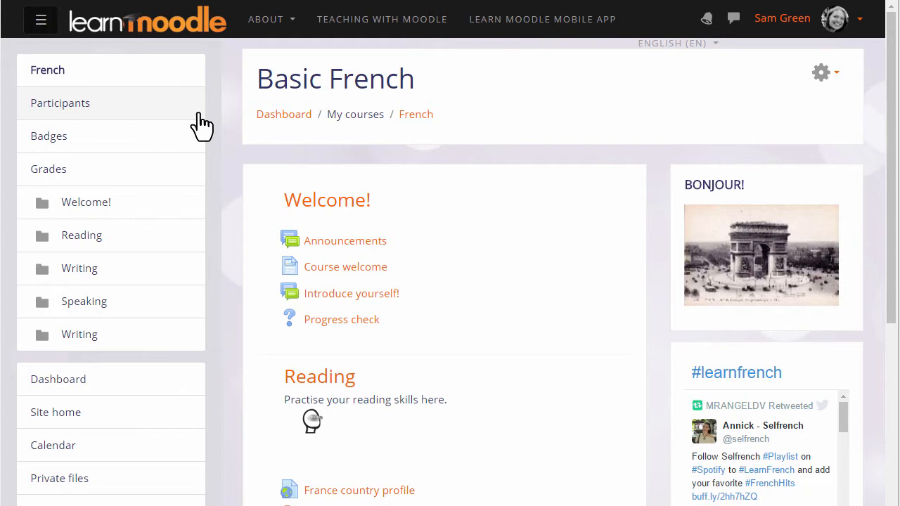
{"action": "mouse_move", "coordinate": [59, 103]}
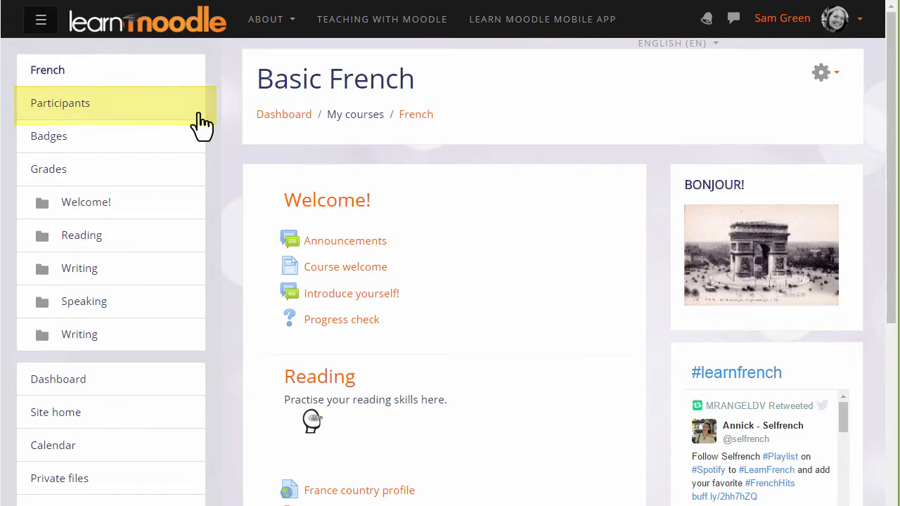
Go to the Basic French course's Participants list.
{"action": "left_click", "coordinate": [59, 103]}
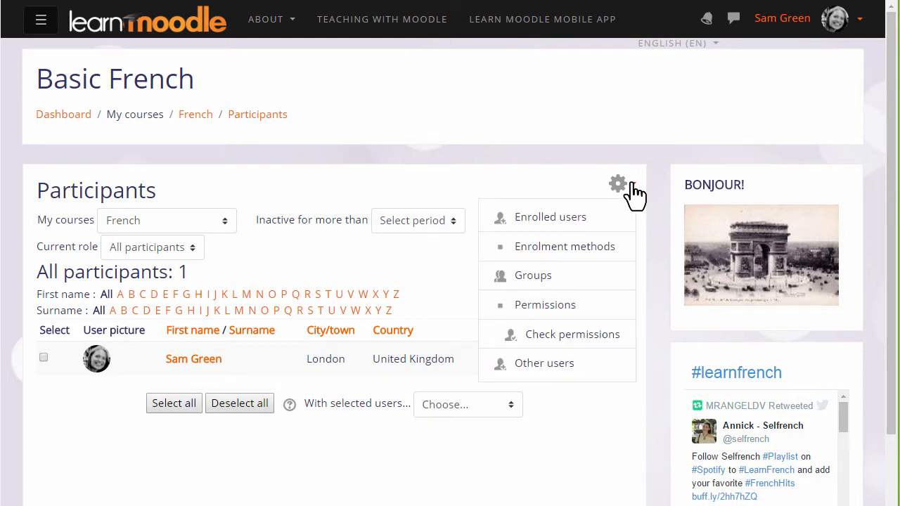
{"action": "mouse_move", "coordinate": [551, 217]}
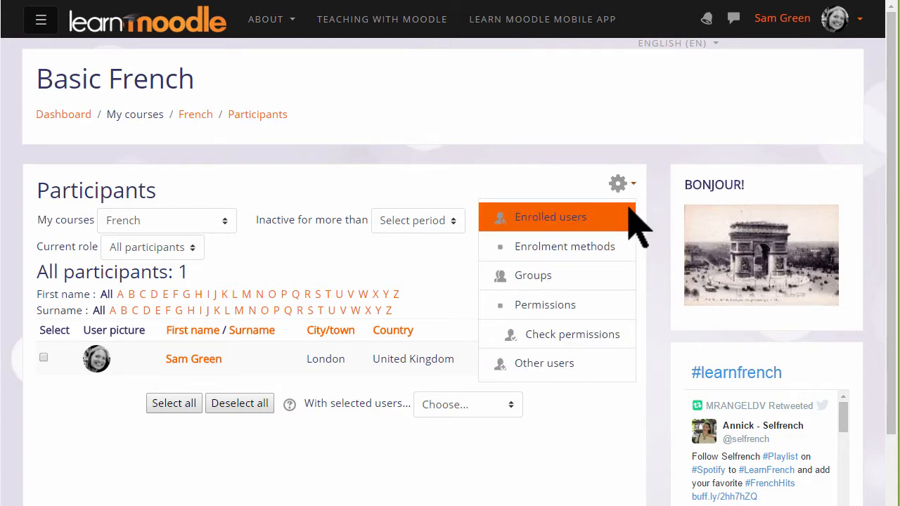
{"action": "mouse_move", "coordinate": [565, 246]}
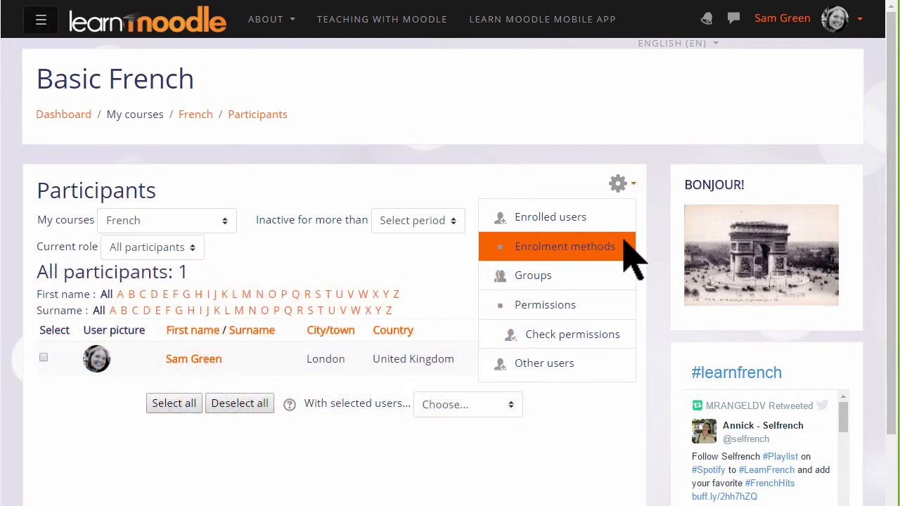
Show the Enrolment methods page listing manual, guest and self enrolment.
{"action": "left_click", "coordinate": [565, 246]}
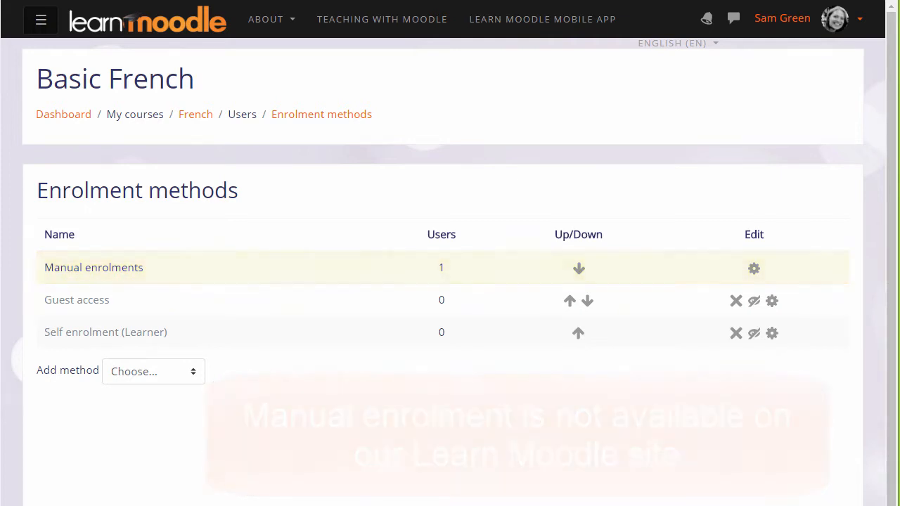
{"action": "mouse_move", "coordinate": [589, 500]}
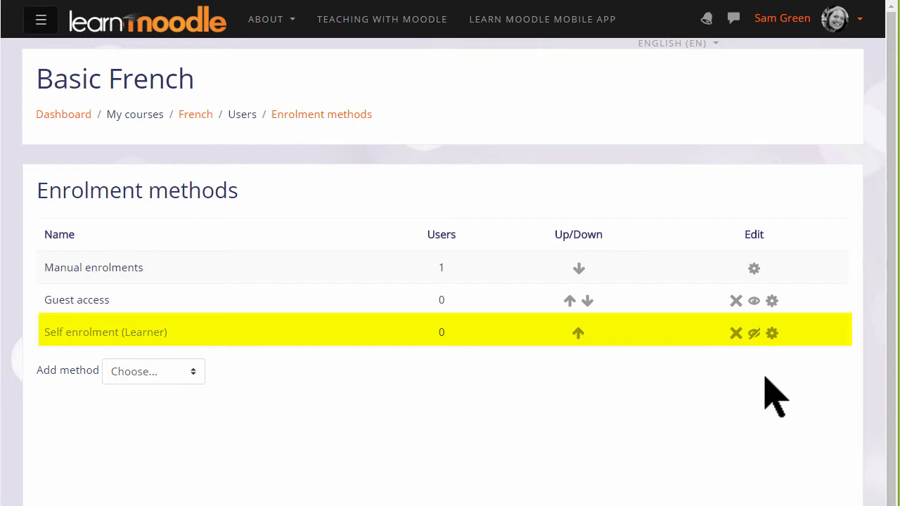
{"action": "mouse_move", "coordinate": [753, 333]}
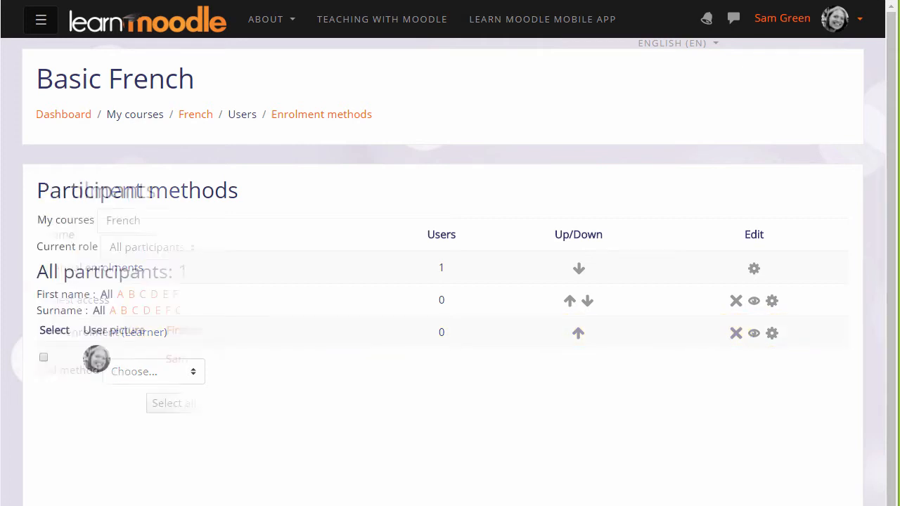
Show Enrolled users for Basic French, keep the method filter on All and review the Group filter.
{"action": "left_click", "coordinate": [617, 183]}
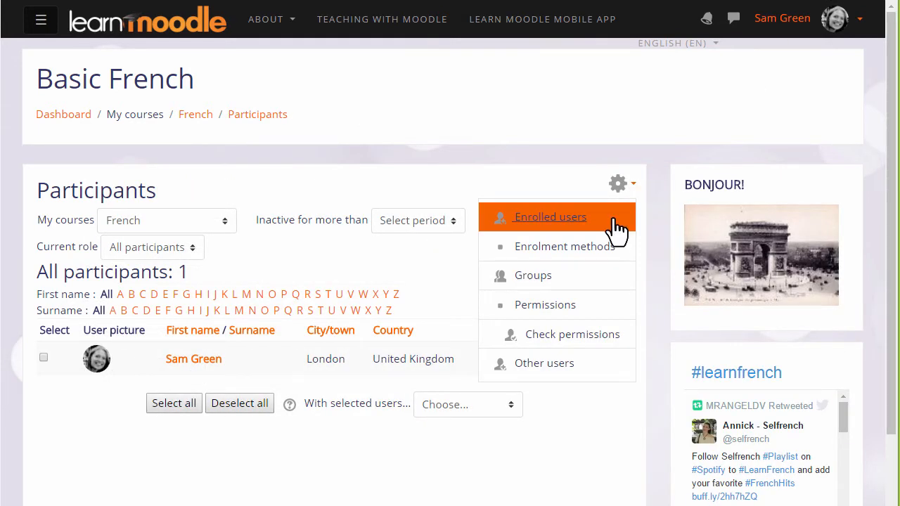
{"action": "left_click", "coordinate": [550, 216]}
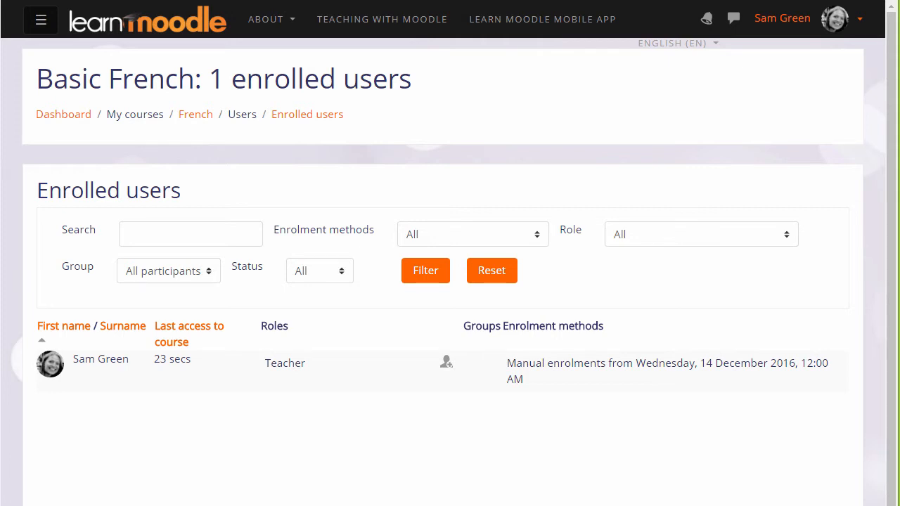
{"action": "mouse_move", "coordinate": [383, 321]}
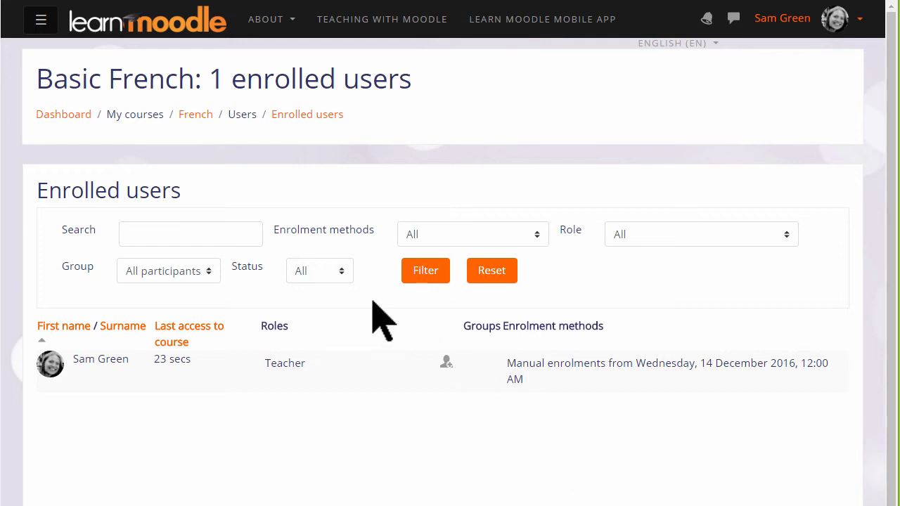
{"action": "mouse_move", "coordinate": [274, 274]}
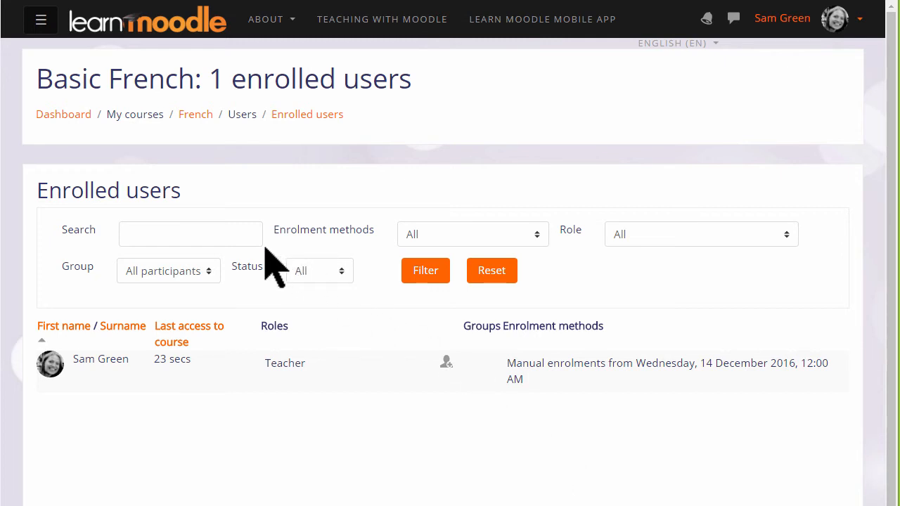
{"action": "mouse_move", "coordinate": [281, 274]}
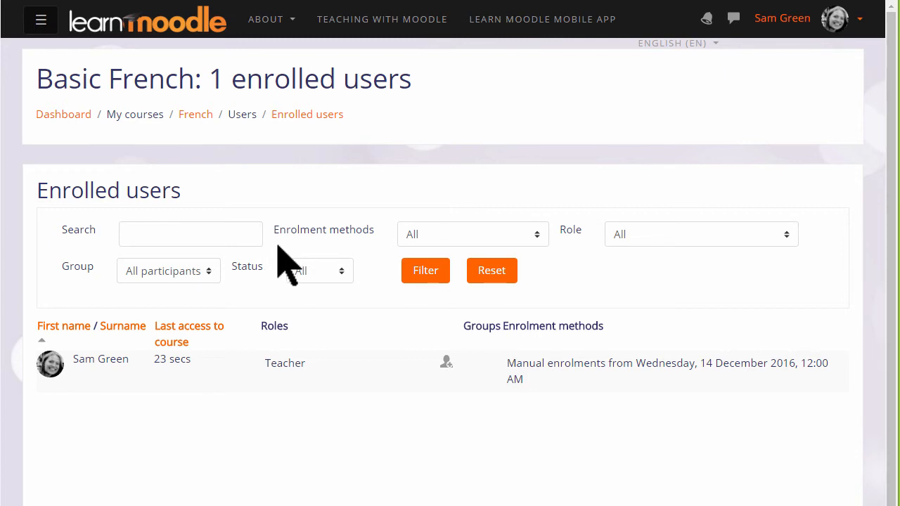
{"action": "left_click", "coordinate": [471, 234]}
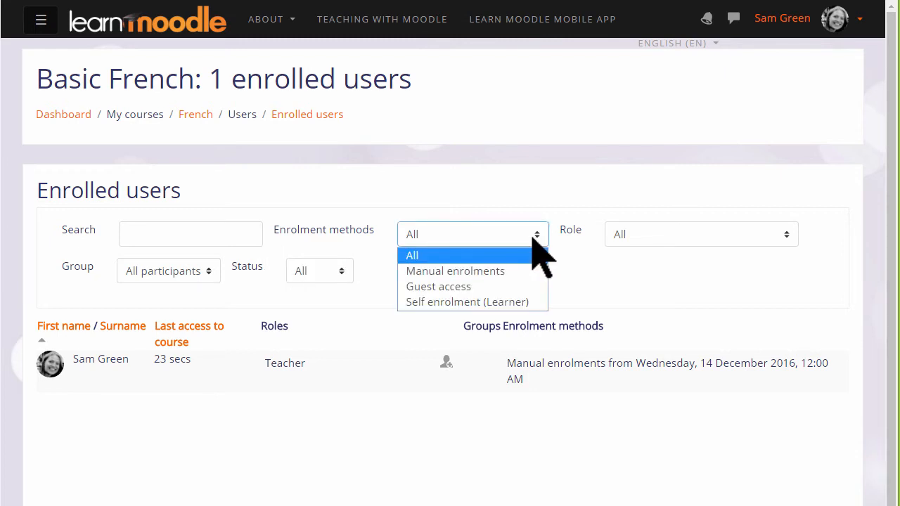
{"action": "left_click", "coordinate": [699, 233]}
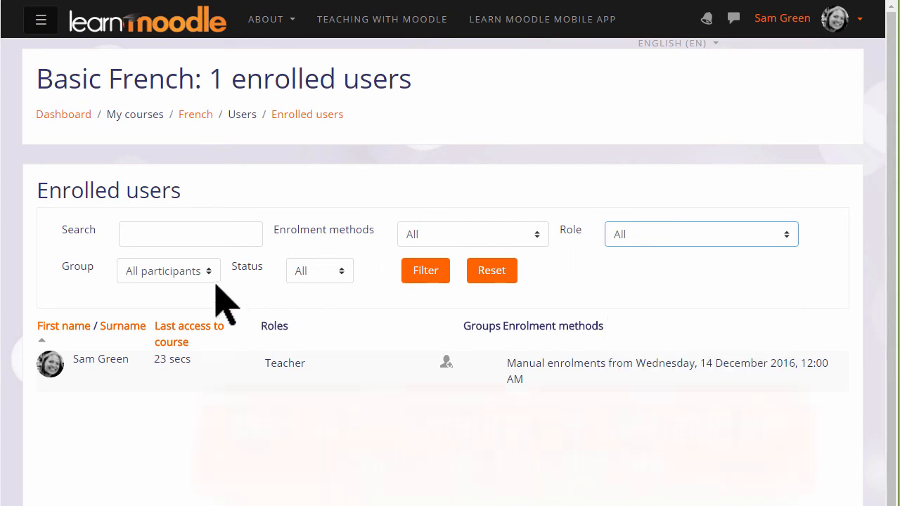
{"action": "left_click", "coordinate": [169, 270]}
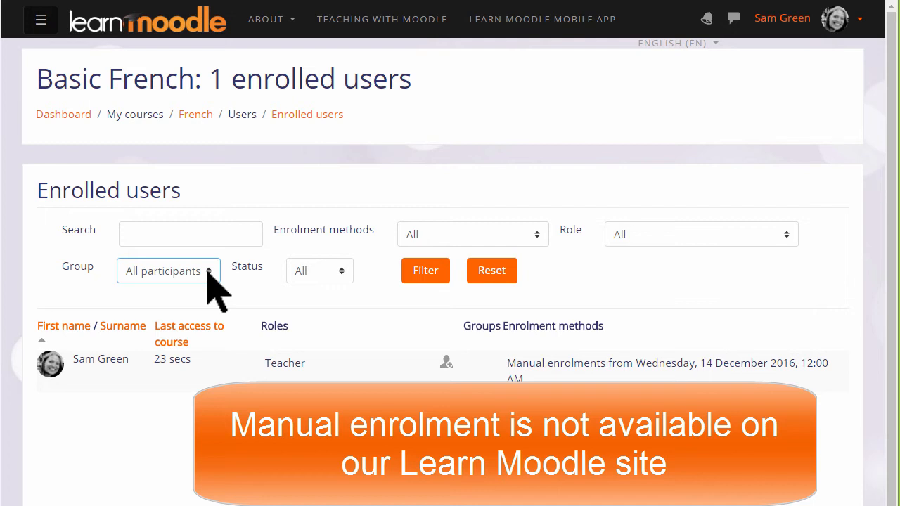
{"action": "mouse_move", "coordinate": [246, 309]}
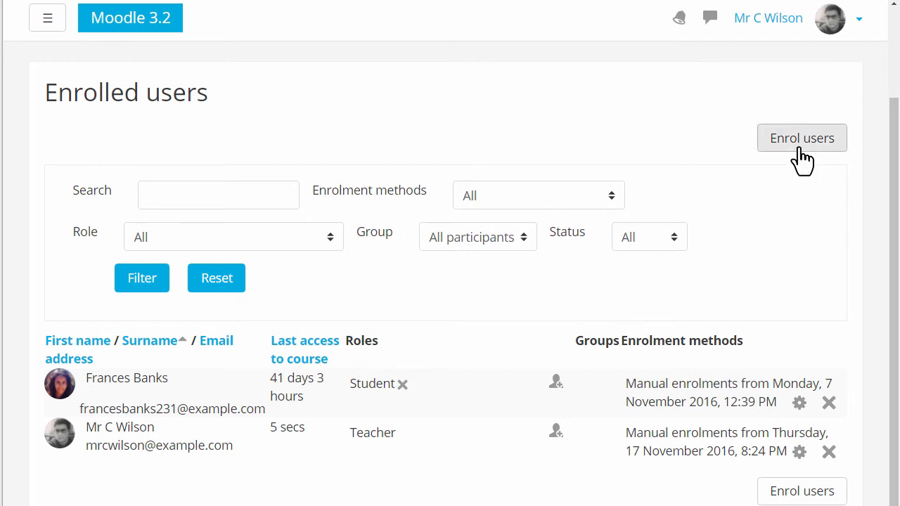
{"action": "mouse_move", "coordinate": [801, 155]}
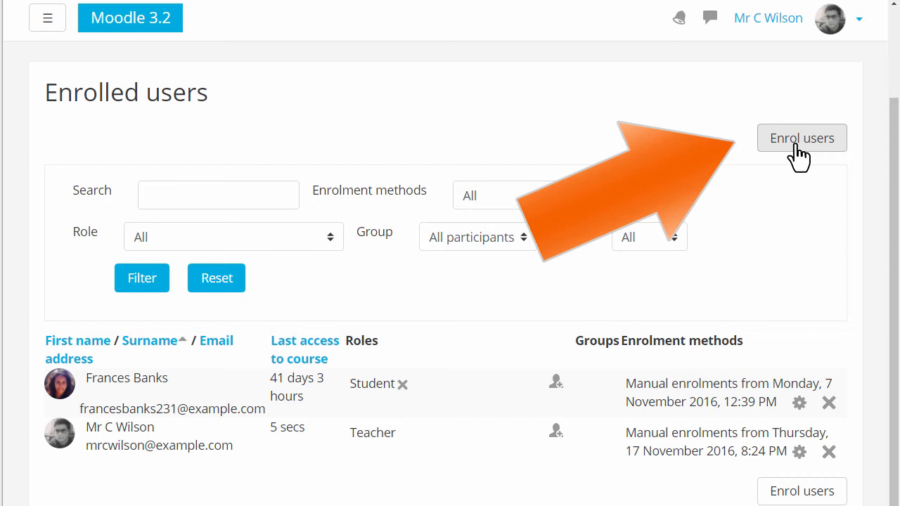
{"action": "left_click", "coordinate": [802, 137]}
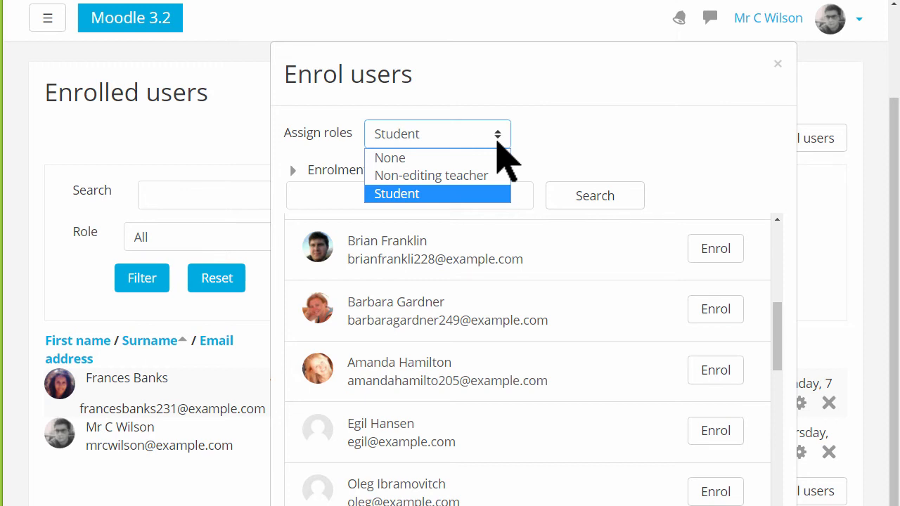
{"action": "left_click", "coordinate": [396, 194]}
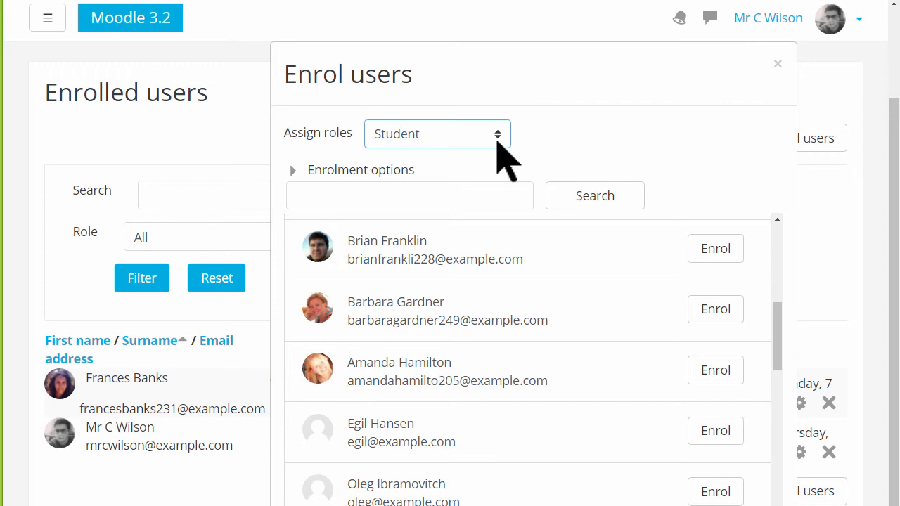
{"action": "mouse_move", "coordinate": [677, 250]}
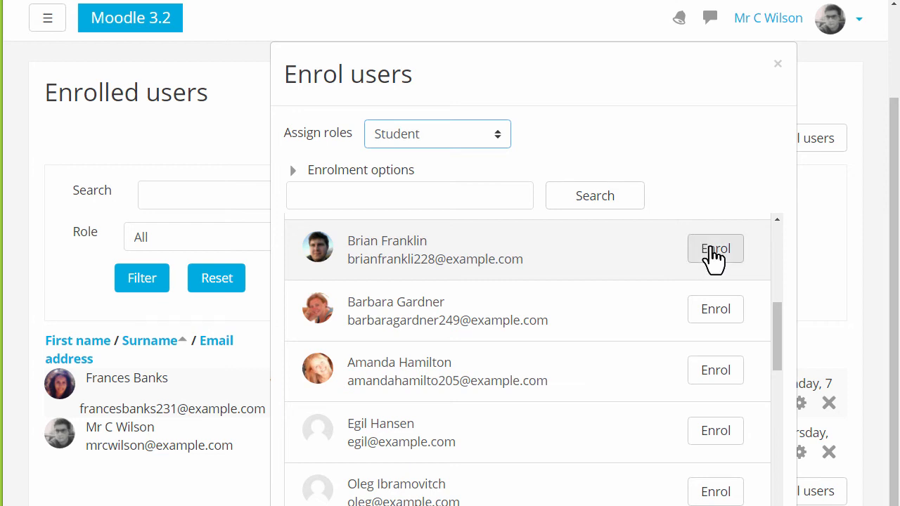
{"action": "left_click", "coordinate": [714, 248]}
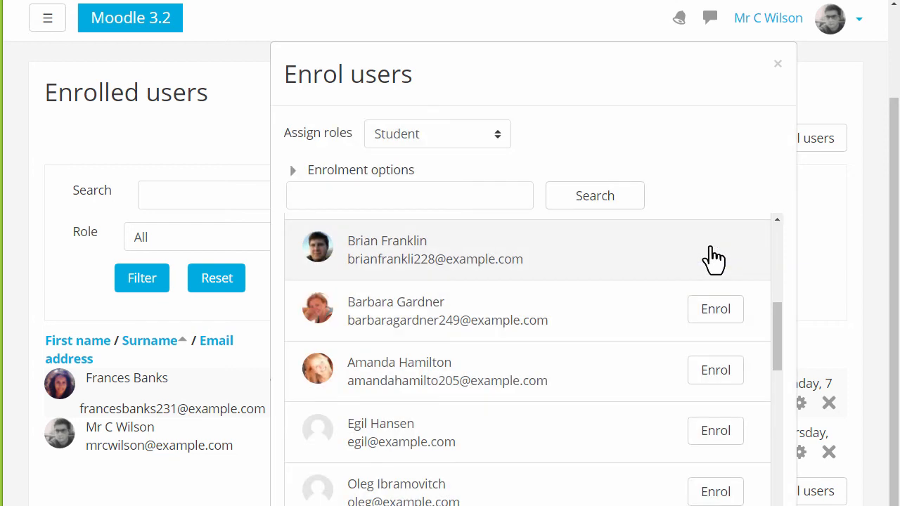
{"action": "mouse_move", "coordinate": [737, 326]}
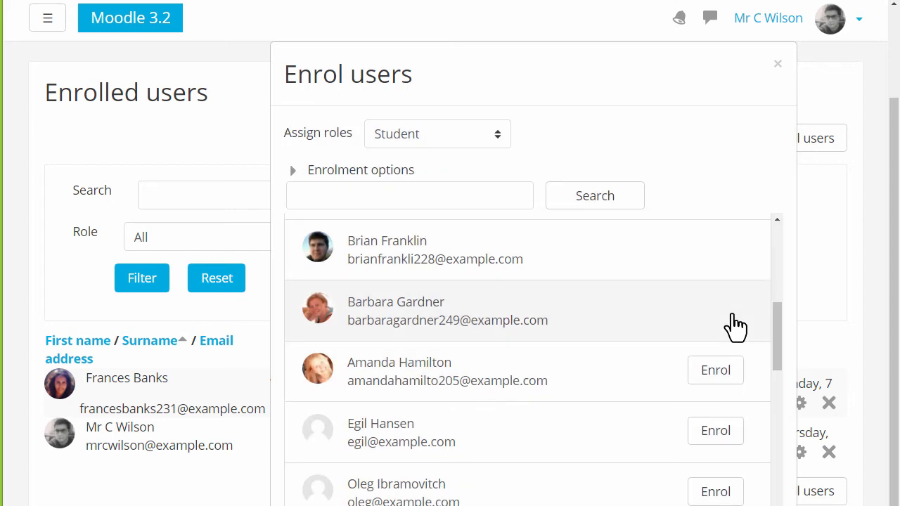
{"action": "scroll", "scroll_direction": "down", "scroll_amount": 3}
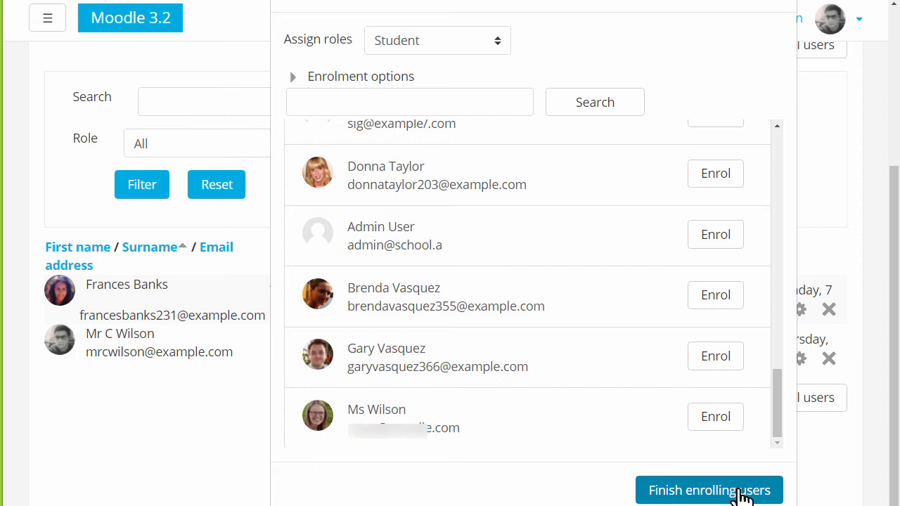
{"action": "left_click", "coordinate": [708, 489]}
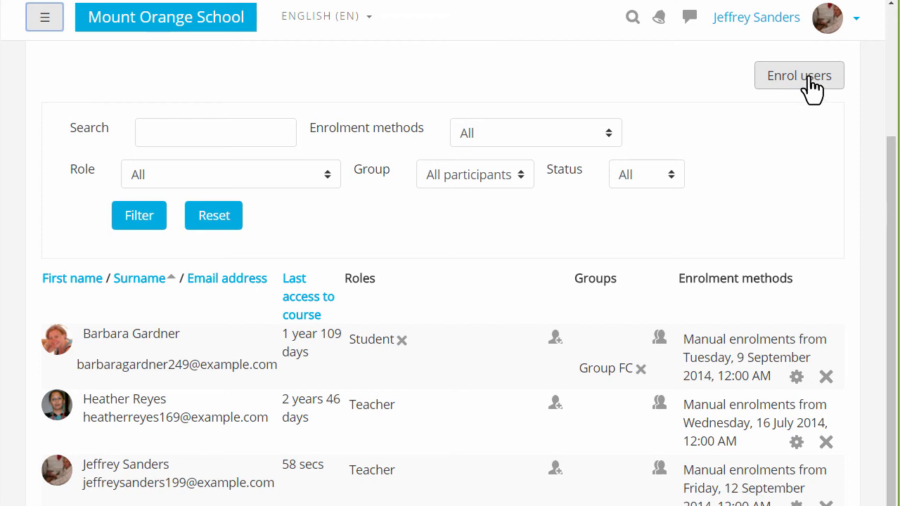
Browse the site cohorts available to enrol, such as Blue House and Teaching staff.
{"action": "left_click", "coordinate": [799, 76]}
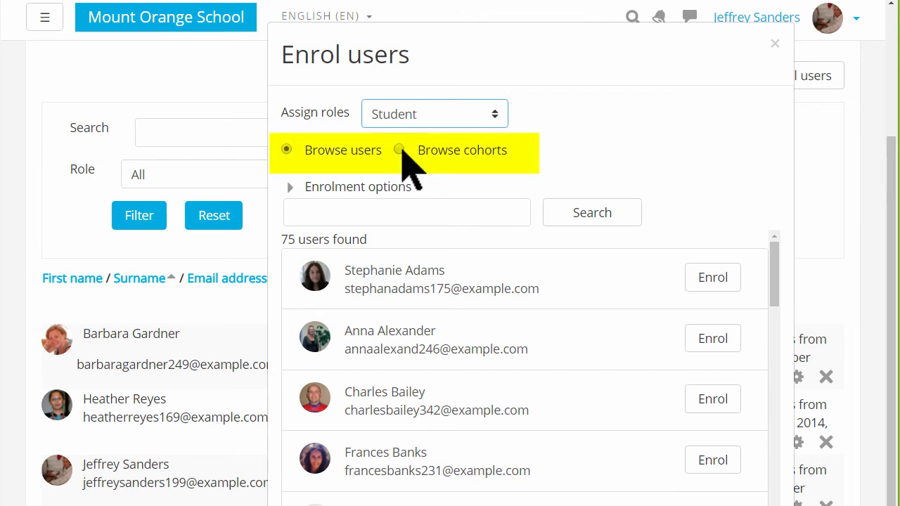
{"action": "left_click", "coordinate": [399, 149]}
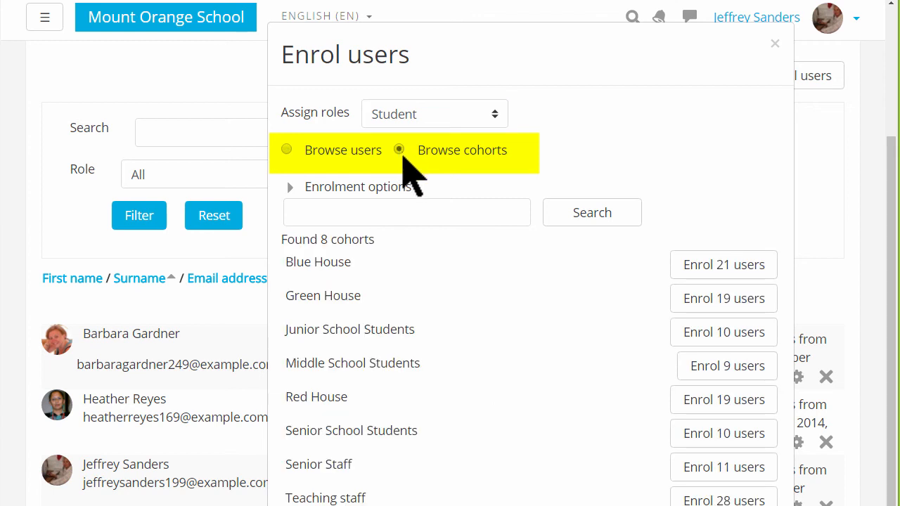
{"action": "mouse_move", "coordinate": [722, 298]}
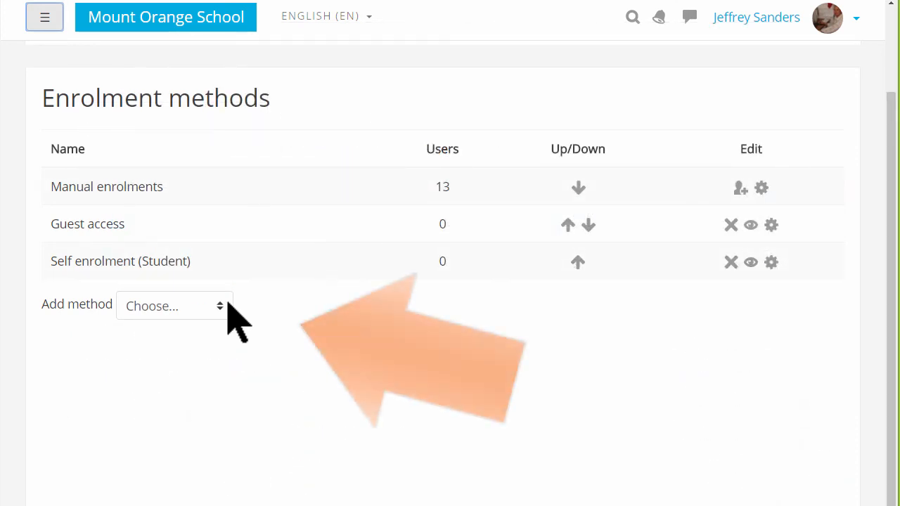
Add a Cohort sync method for Senior School Students as Student, added to Group BM.
{"action": "left_click", "coordinate": [174, 306]}
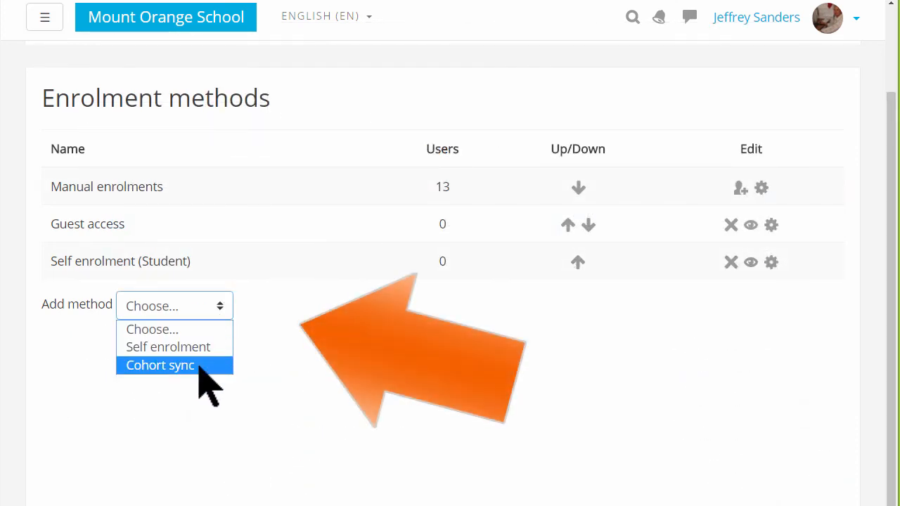
{"action": "left_click", "coordinate": [160, 365]}
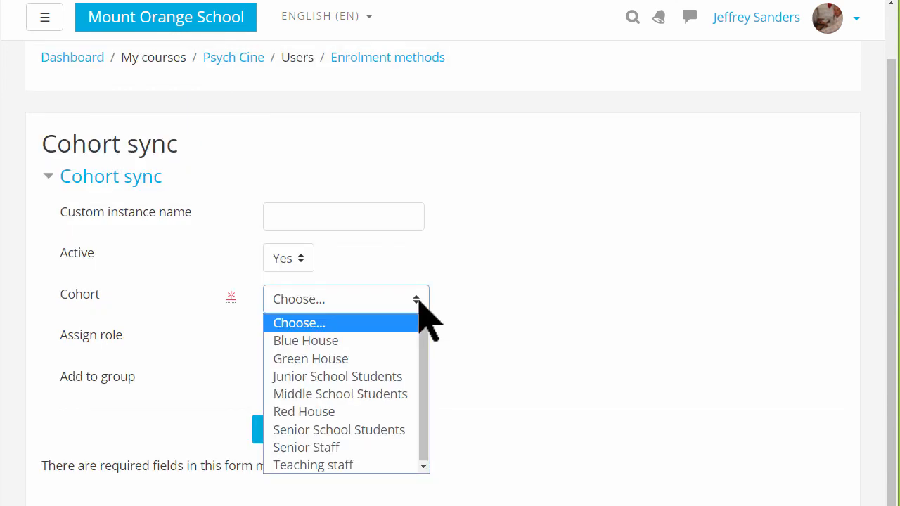
{"action": "mouse_move", "coordinate": [337, 377]}
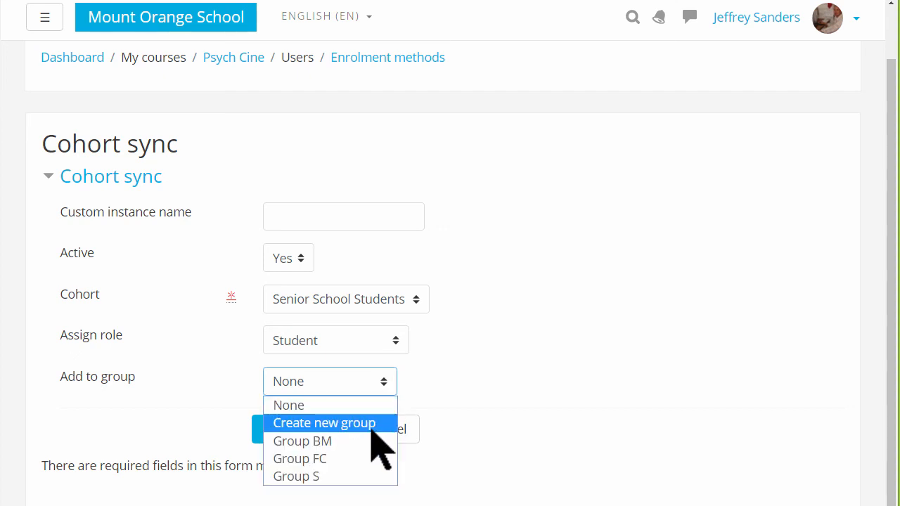
{"action": "mouse_move", "coordinate": [301, 441]}
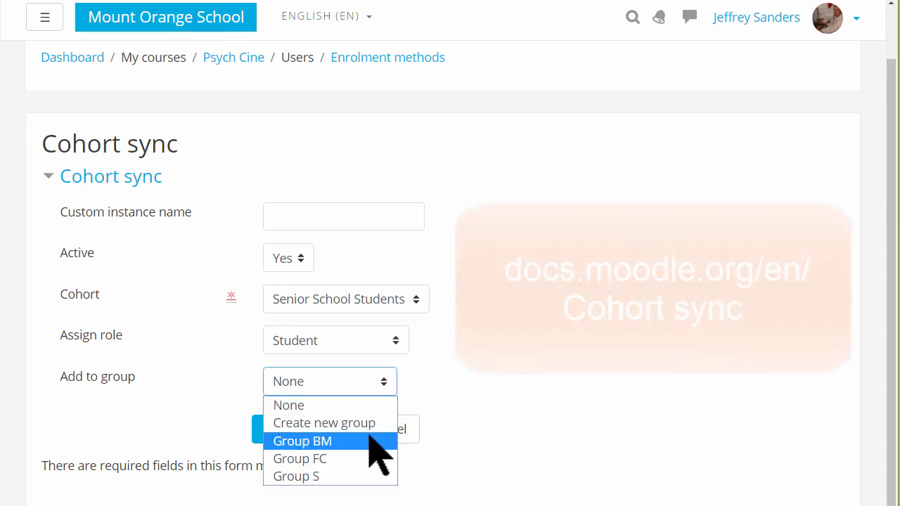
{"action": "left_click", "coordinate": [301, 441]}
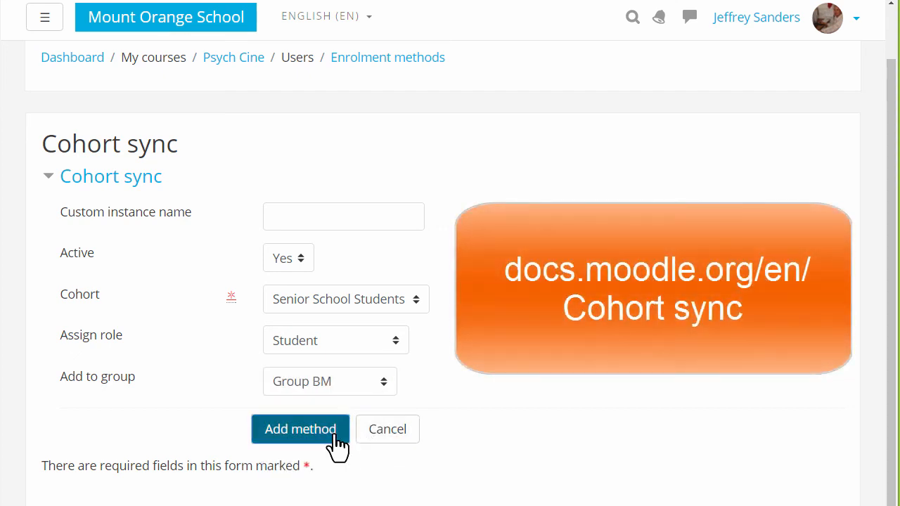